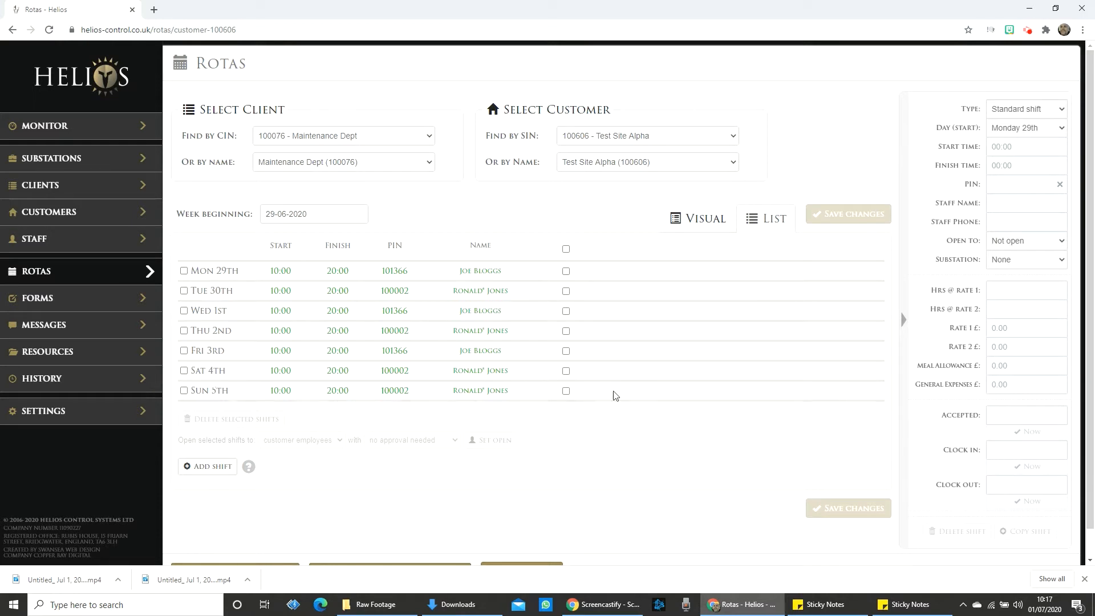
Scroll the Test Site Alpha rota (week 29-06-2020) down to the copy/template/import options
scroll("down", 3)
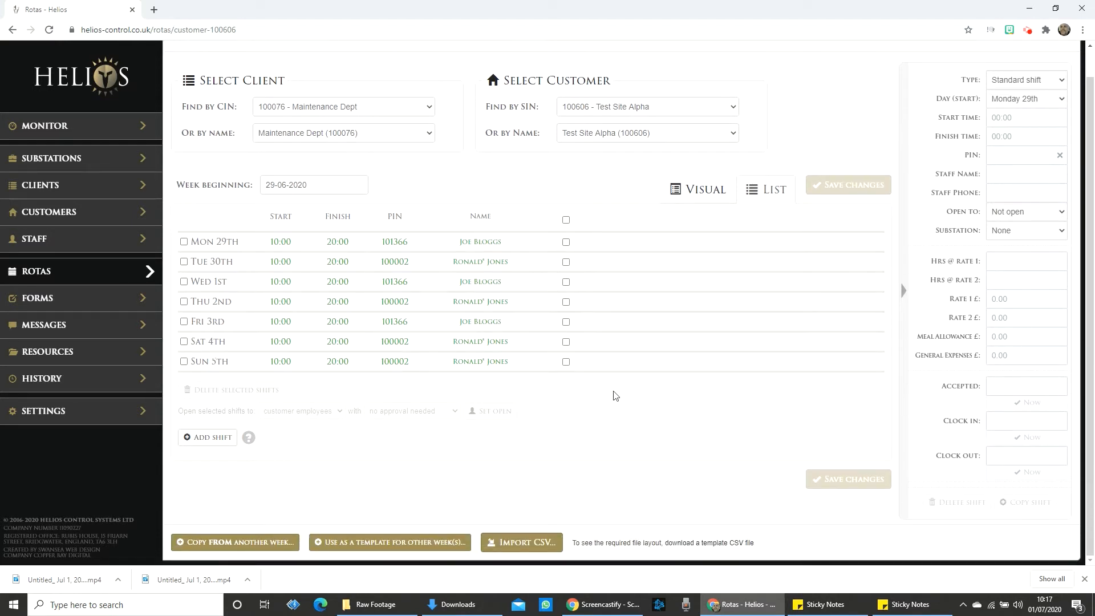
mouse_move(441, 529)
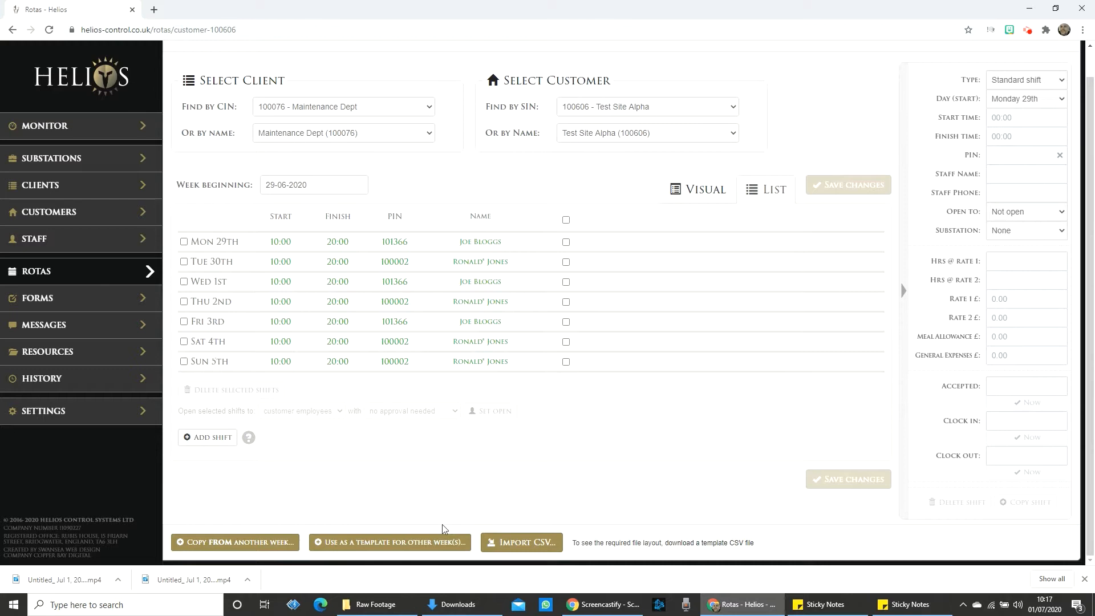
mouse_move(419, 550)
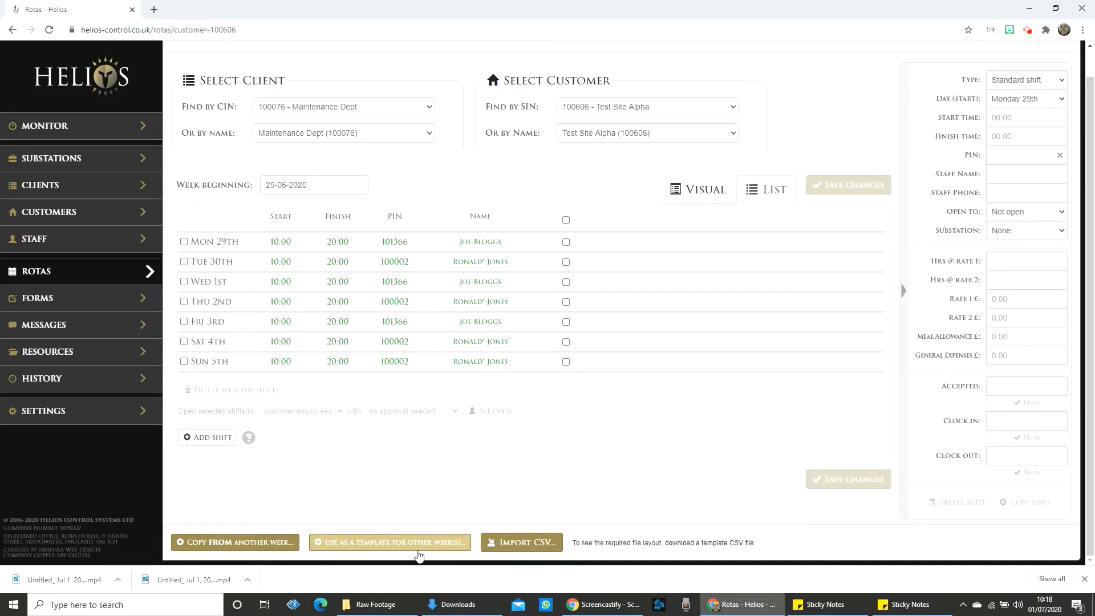
Choose 'Use as a template for other week(s)' with weeks beginning 06-07-2020 to 13-07-2020
left_click(390, 542)
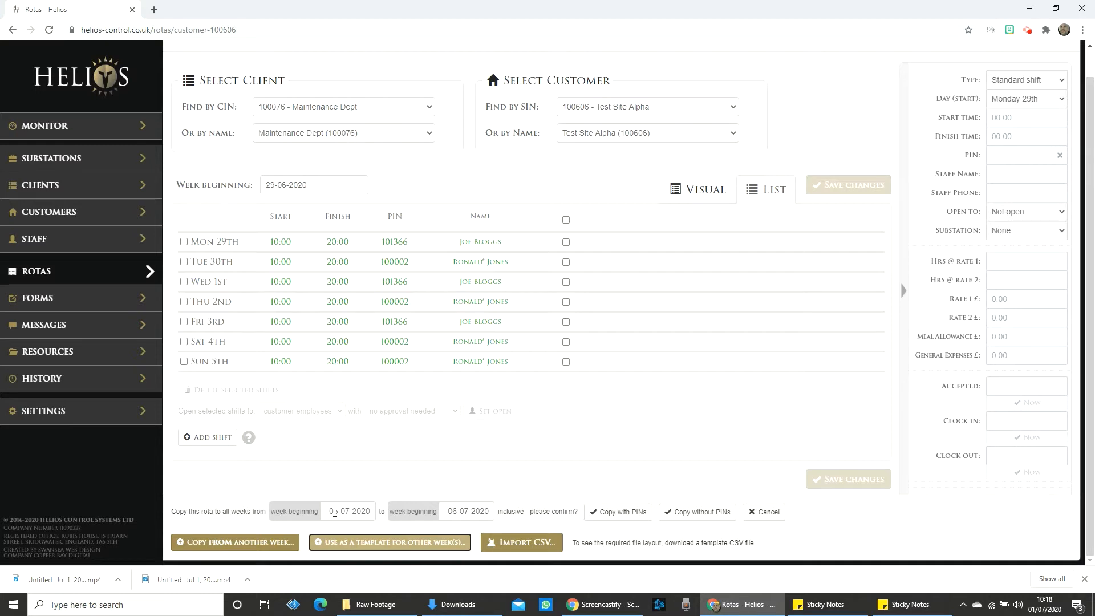
left_click(348, 511)
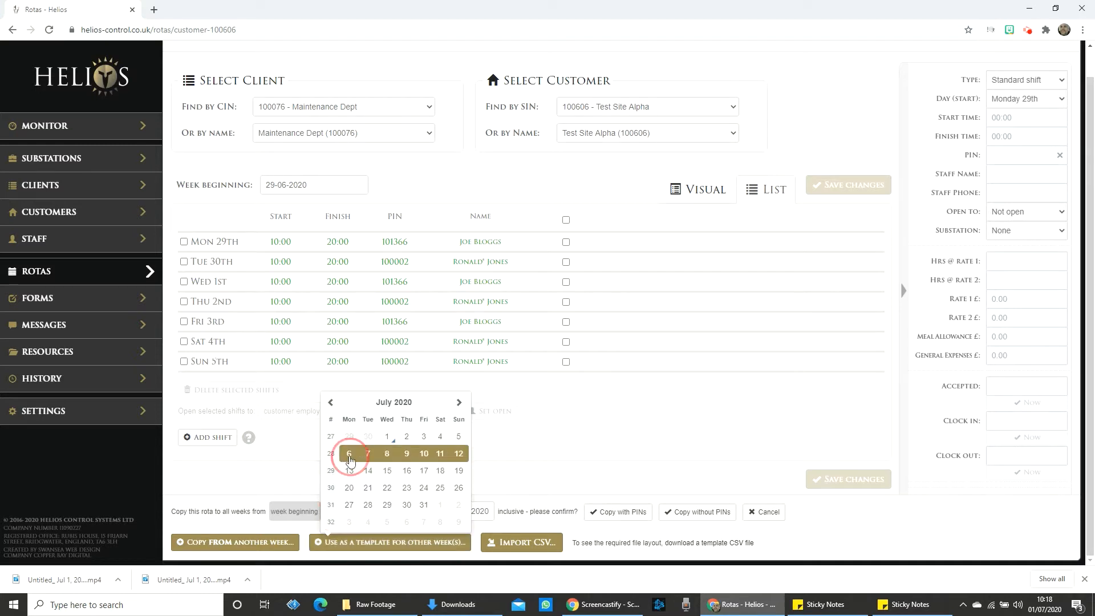
left_click(349, 453)
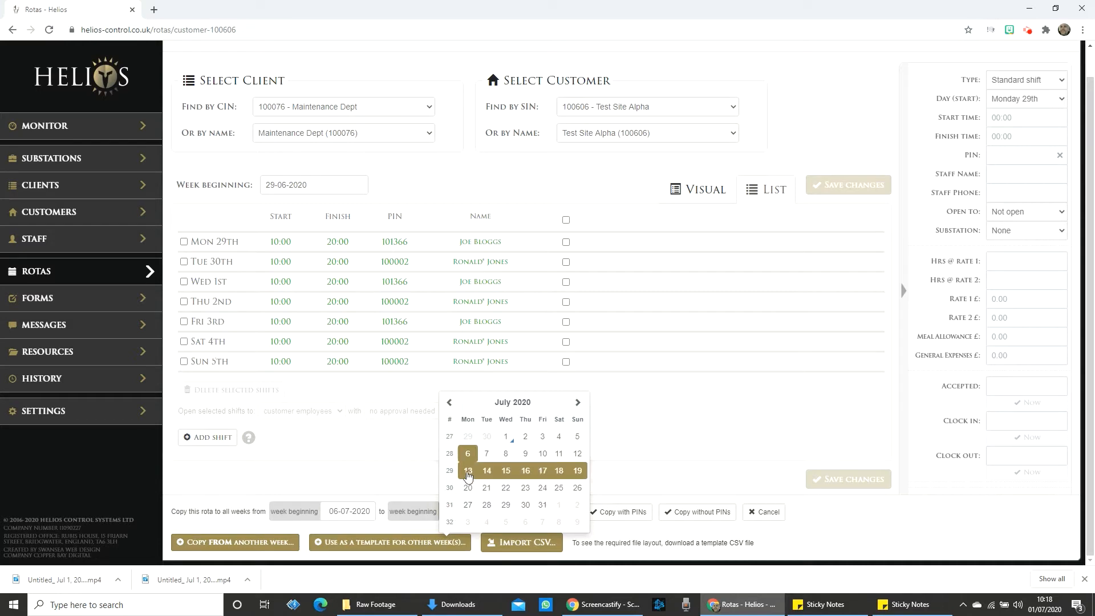
left_click(468, 470)
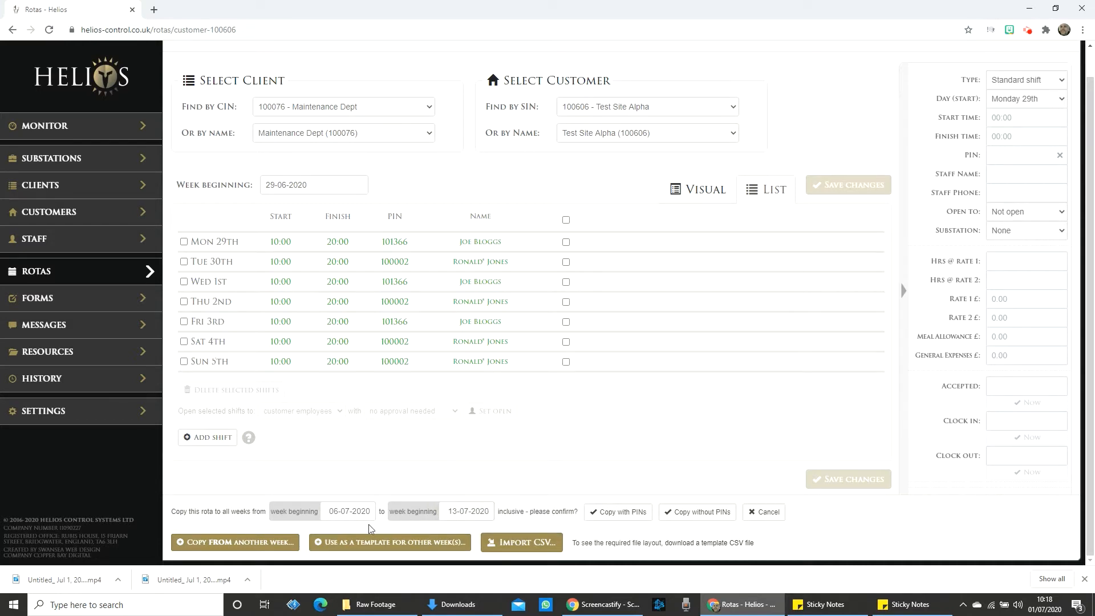
mouse_move(450, 504)
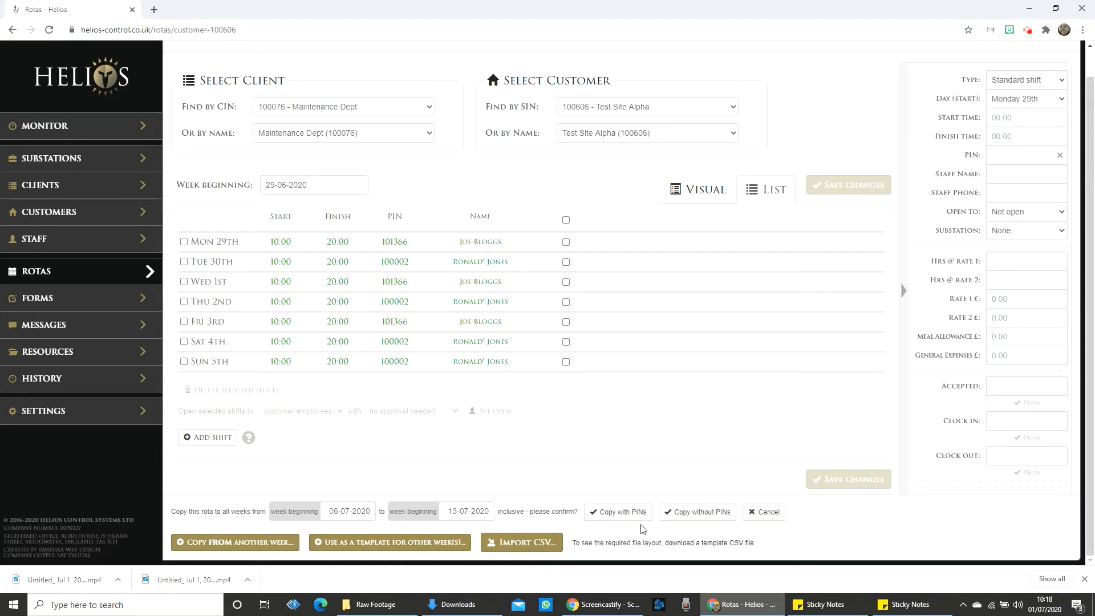
mouse_move(696, 512)
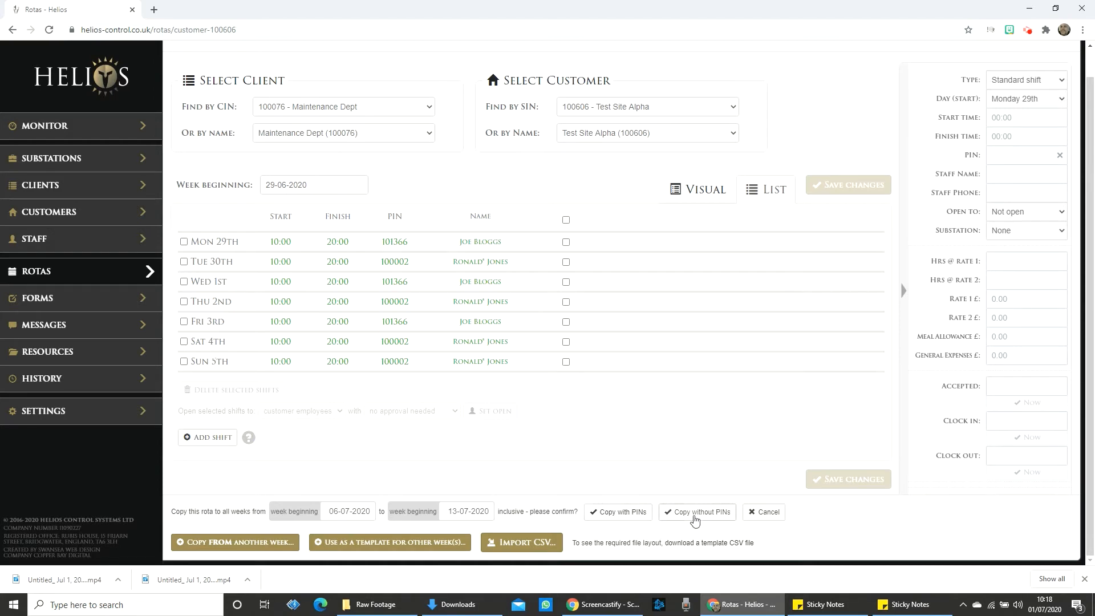
Copy the rota to those weeks without staff PINs, showing the 'Rota copied' confirmation
left_click(696, 513)
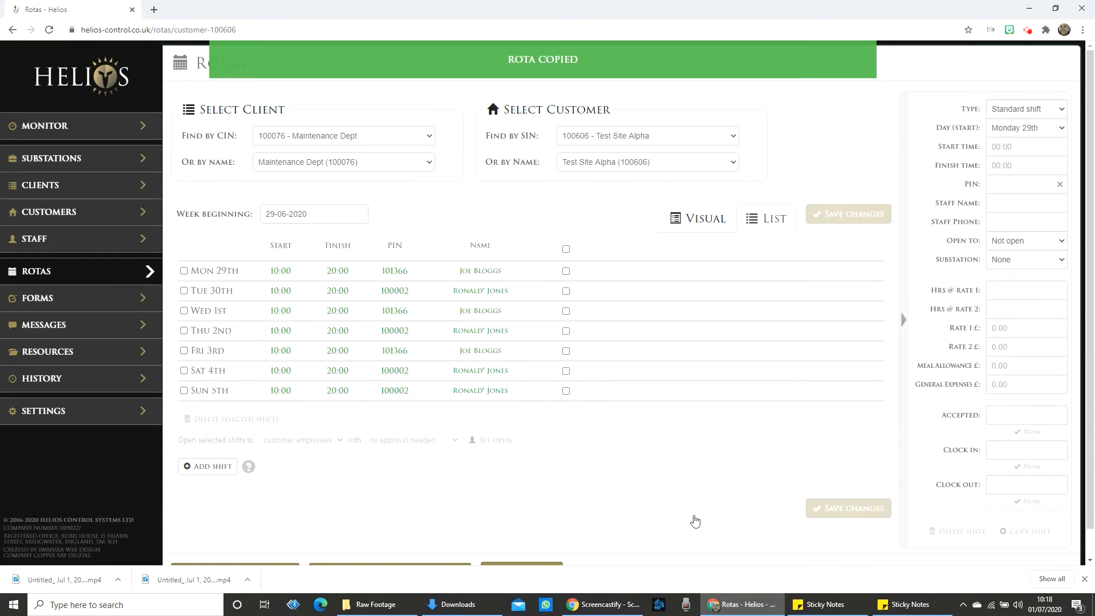